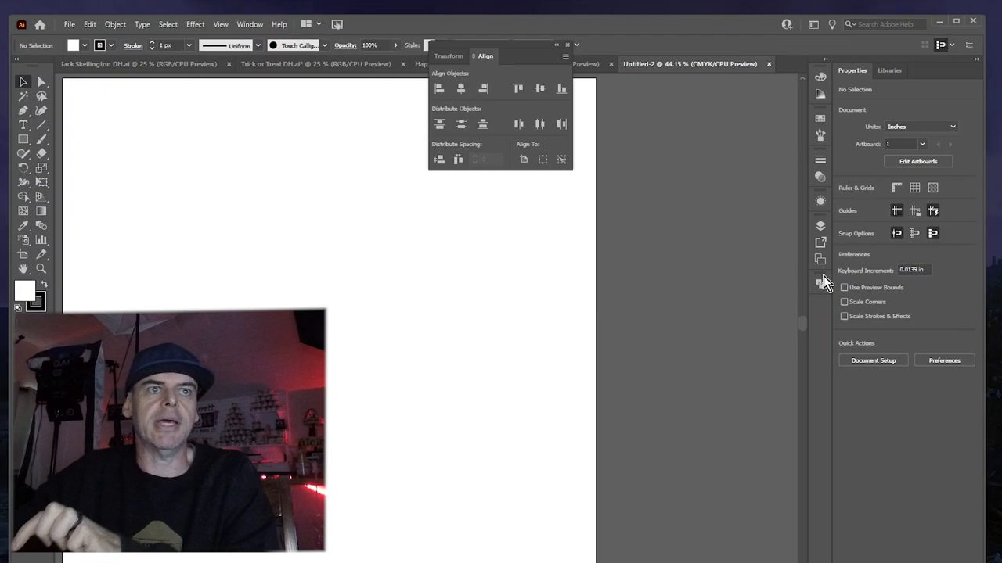
mouse_move(609, 97)
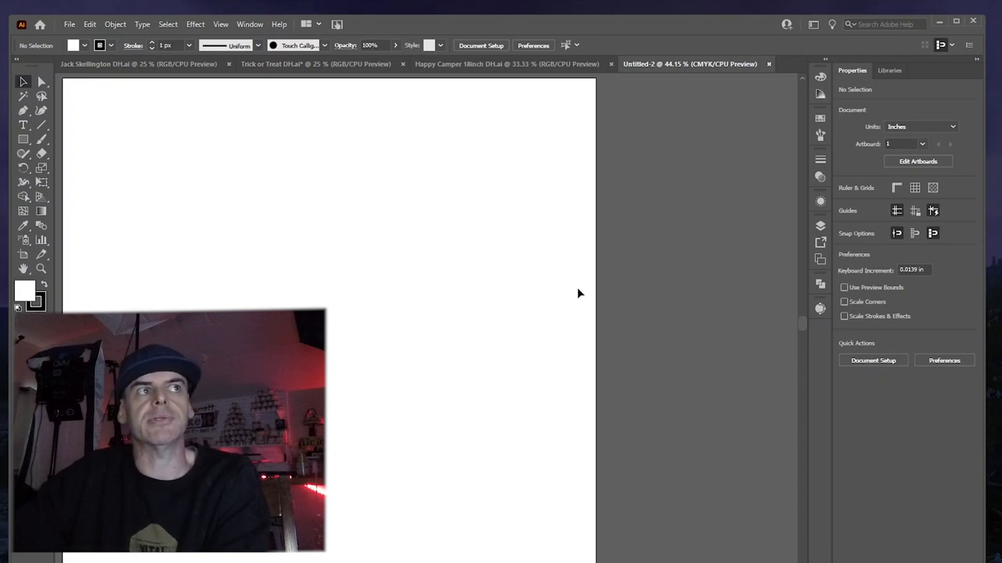
Bring up the Glyphs panel from the Type menu so it can be docked.
left_click(141, 25)
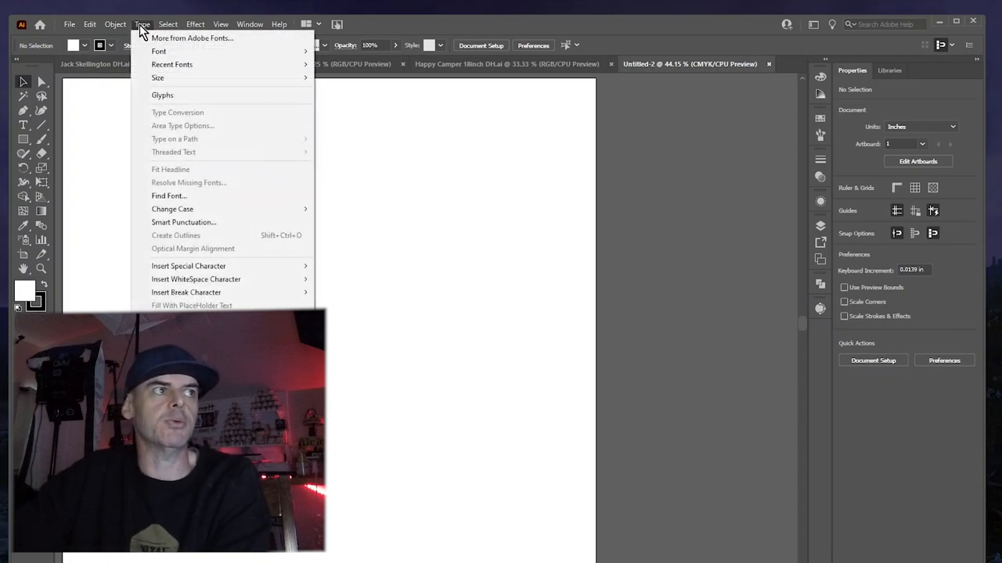
left_click(163, 96)
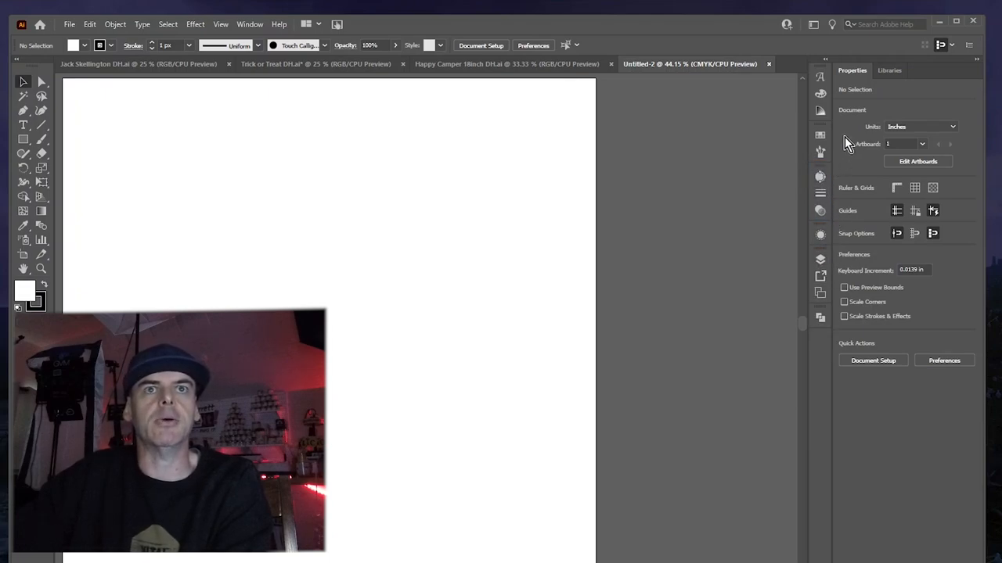
mouse_move(884, 190)
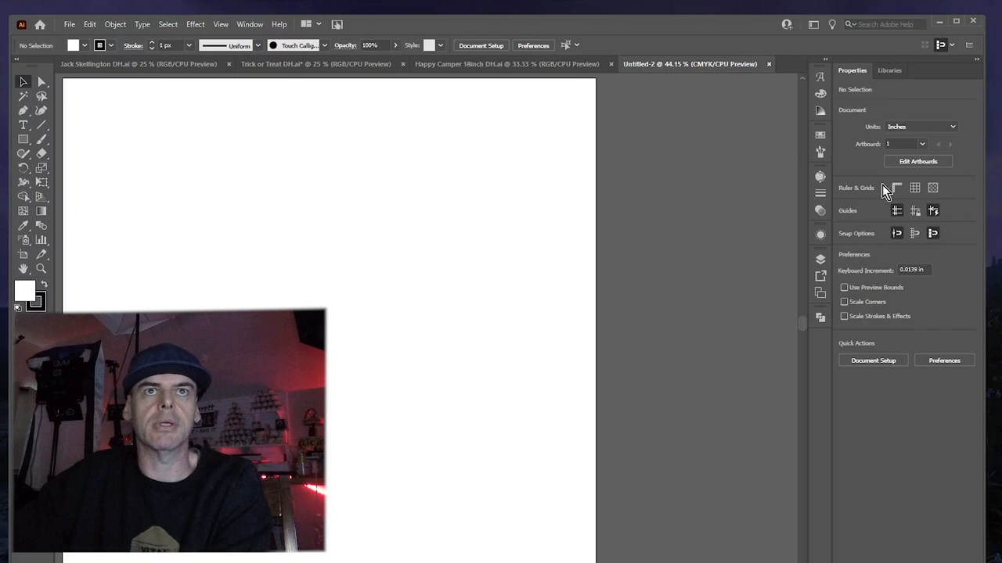
left_click(820, 175)
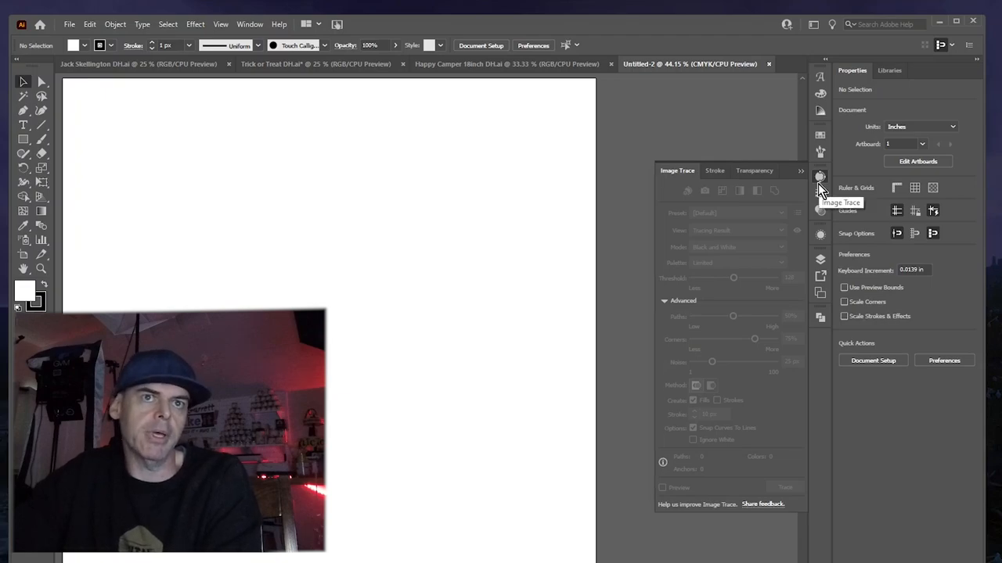
left_click(820, 260)
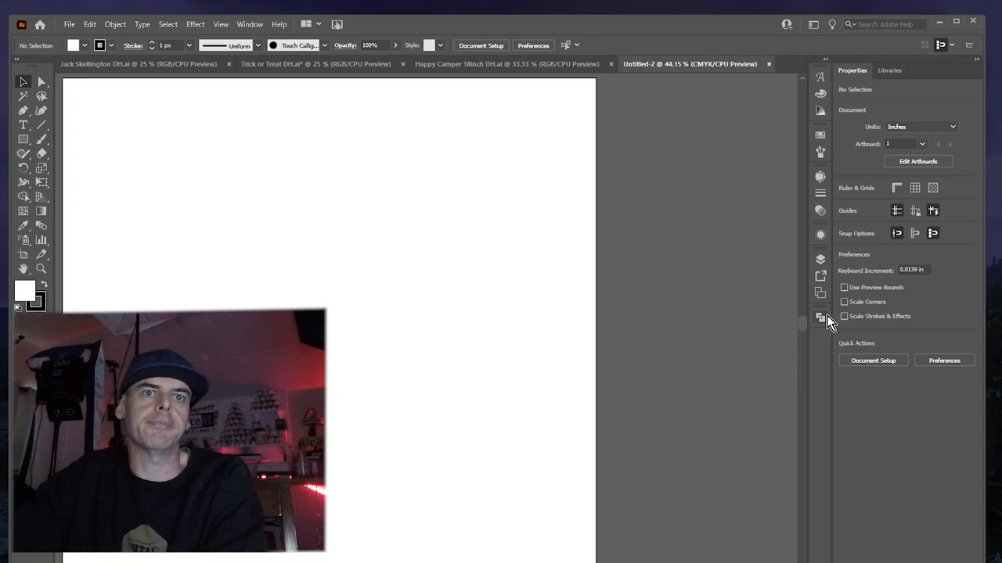
left_click(821, 317)
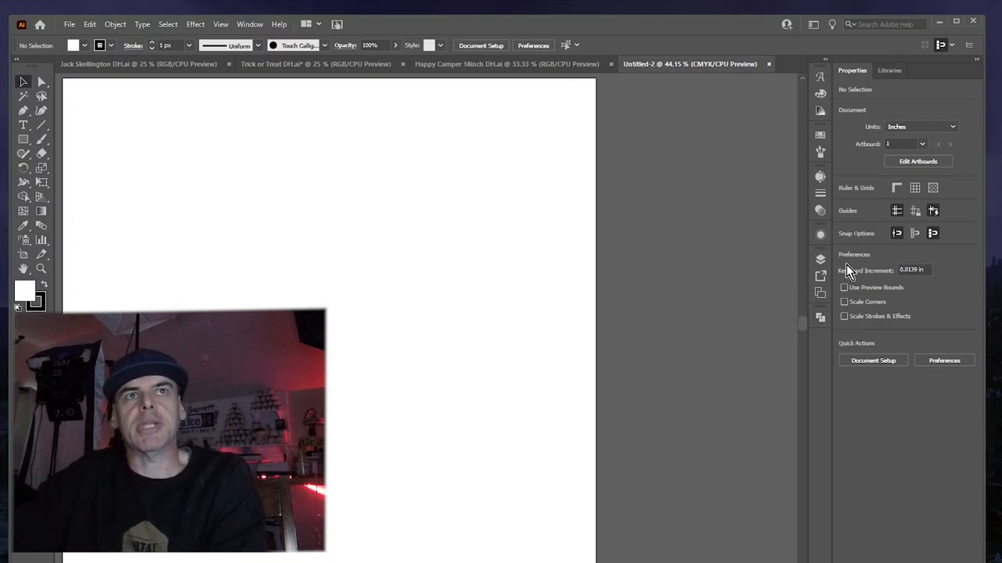
mouse_move(814, 25)
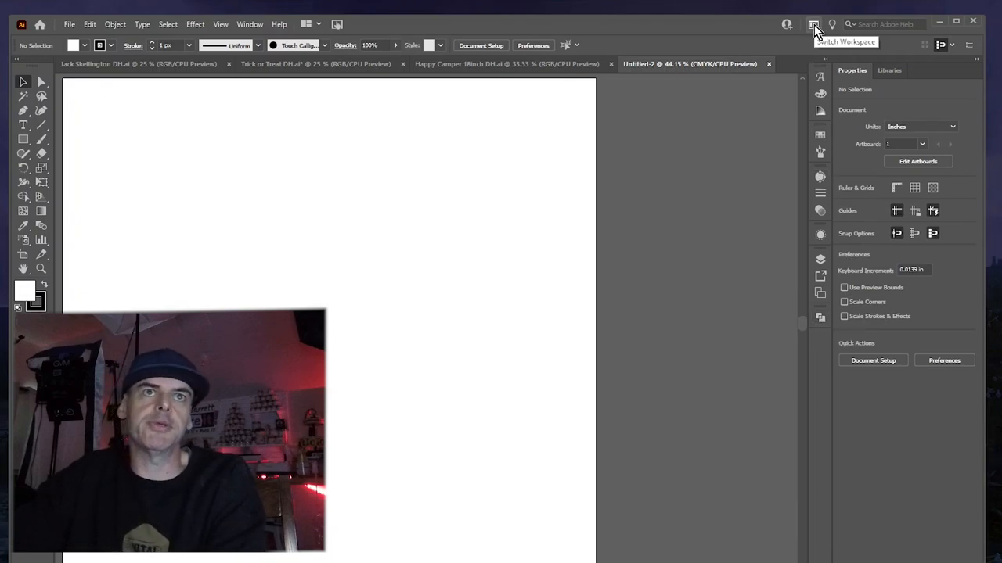
Create a new workspace from the Switch Workspace menu and name it 'Garrett'.
left_click(814, 25)
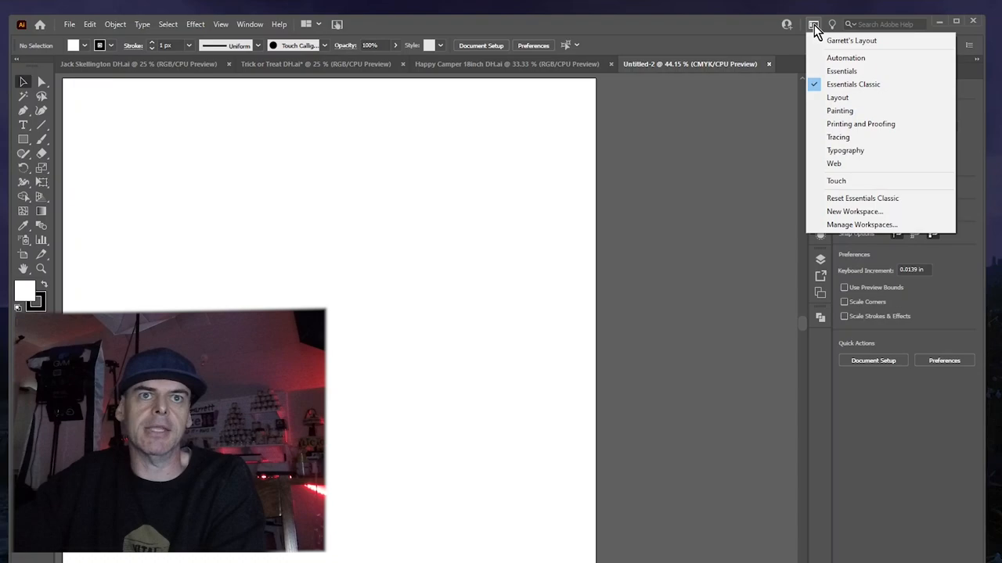
left_click(854, 211)
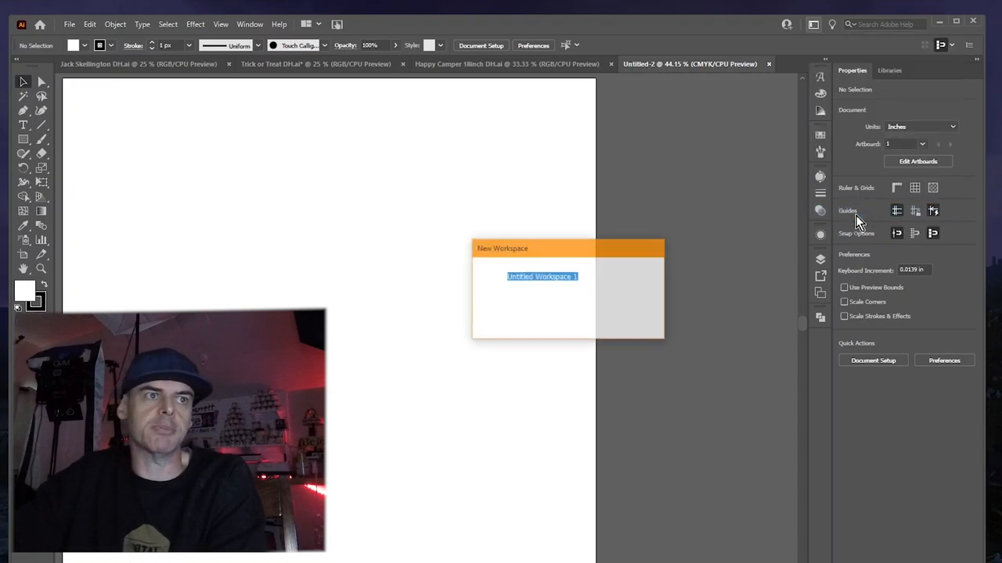
type("Garrett")
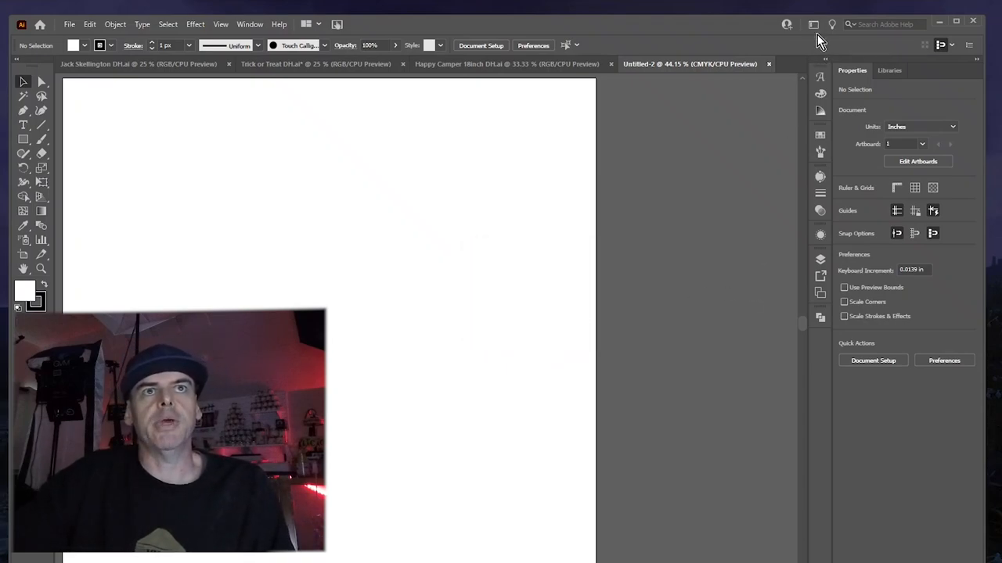
left_click(814, 25)
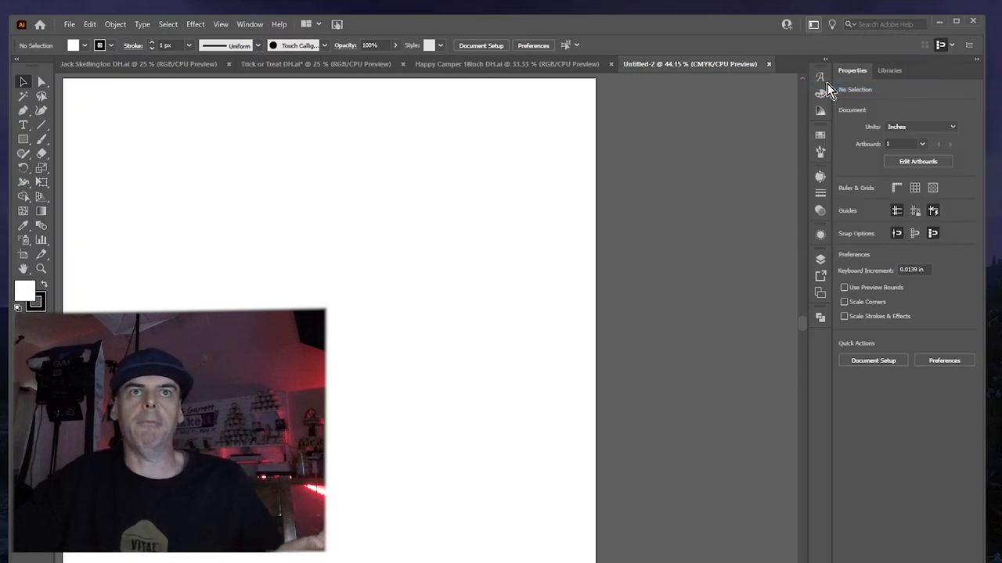
left_click(886, 49)
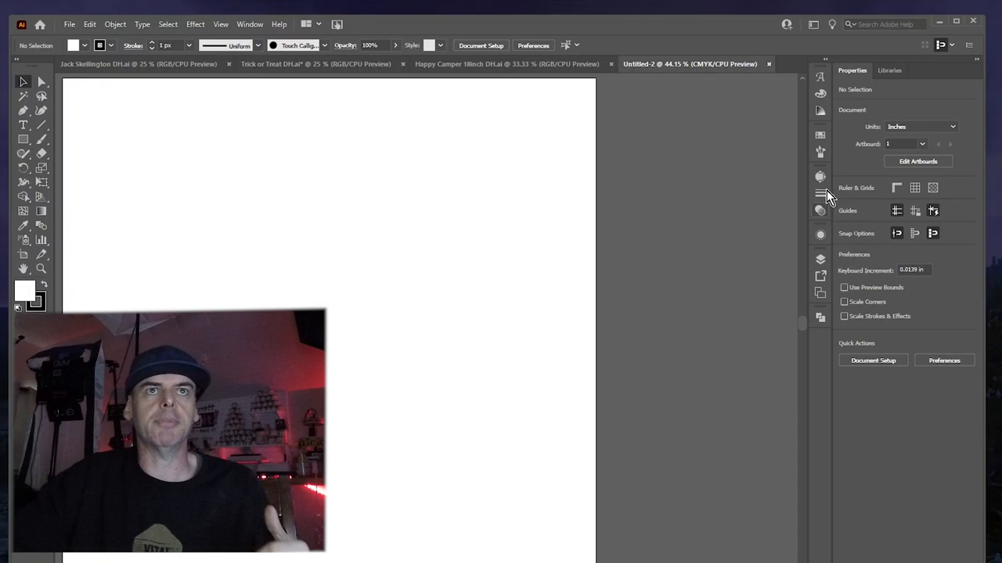
Switch to Essentials Classic, then reopen the workspace list showing 'Garrett' saved.
left_click(814, 25)
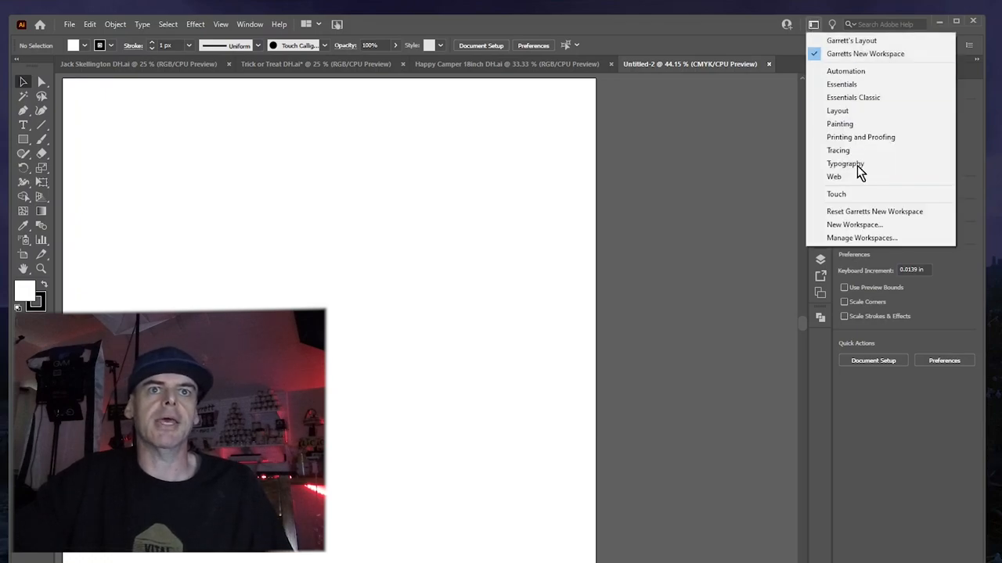
mouse_move(861, 211)
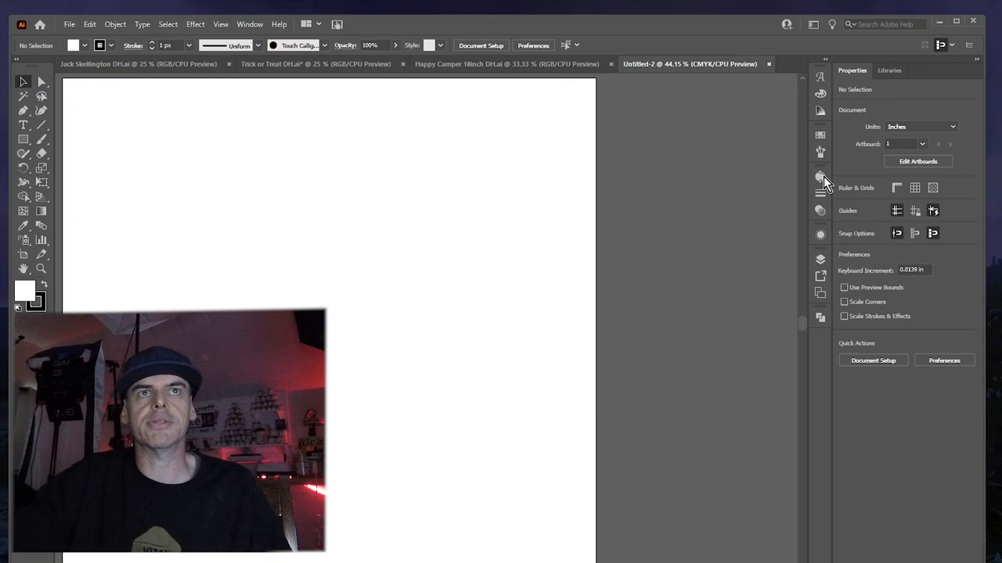
left_click(814, 25)
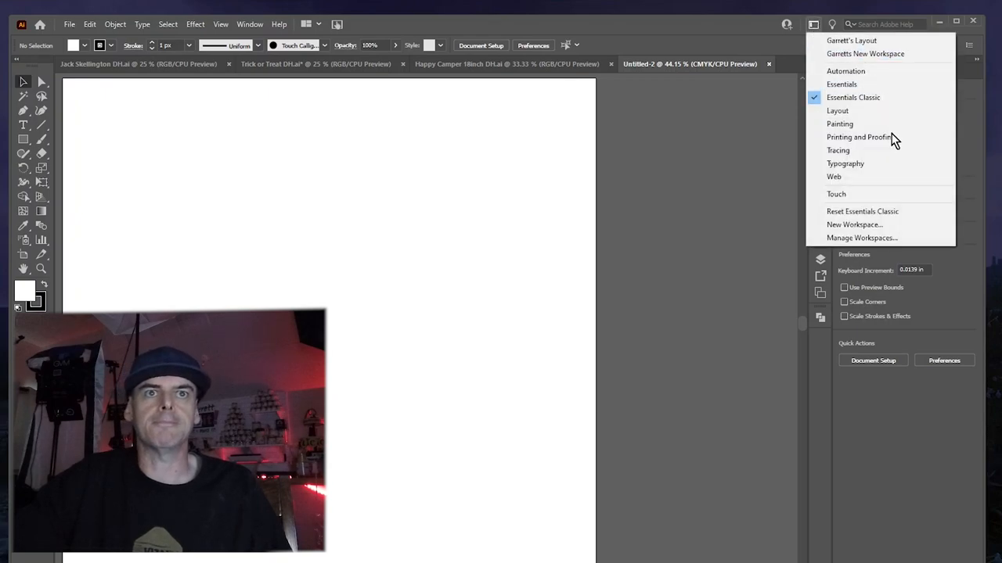